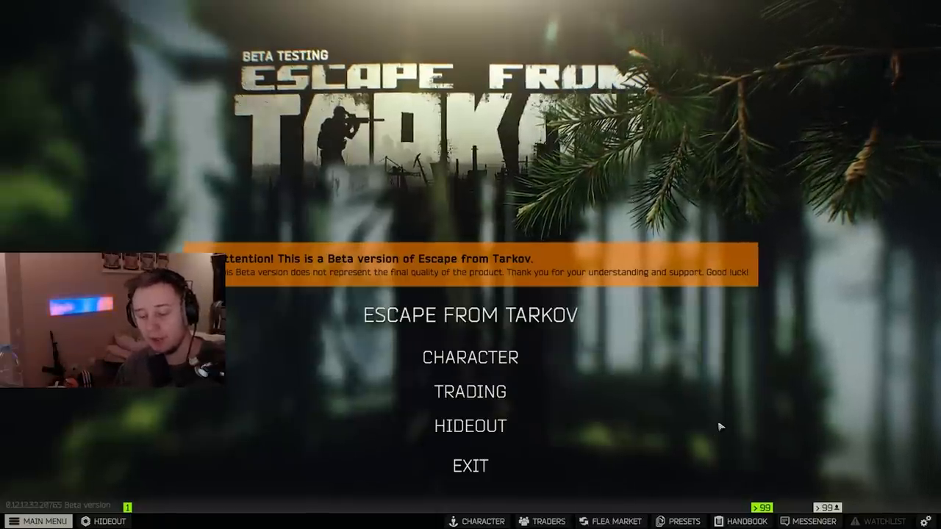
# - Read Therapist's renewed-medicines message in Messenger, then open her trading screen
pyautogui.click(813, 521)
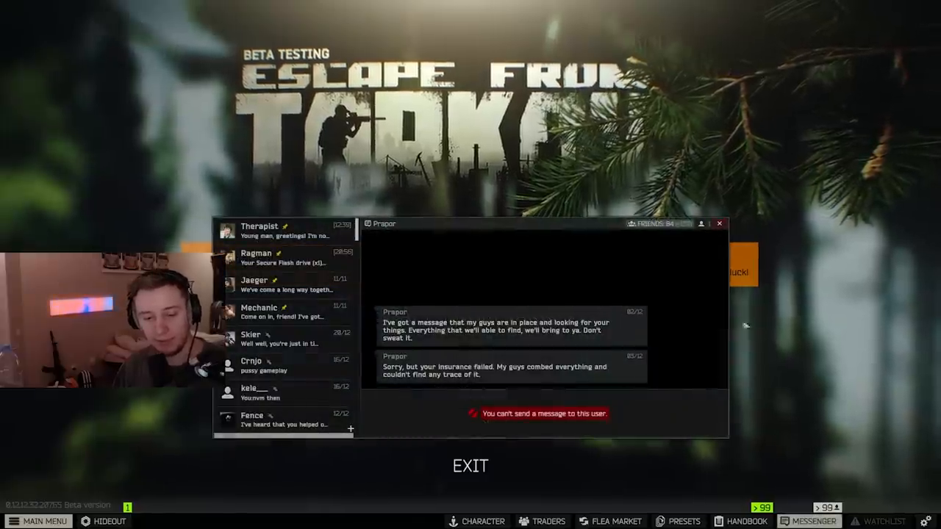
pyautogui.click(261, 230)
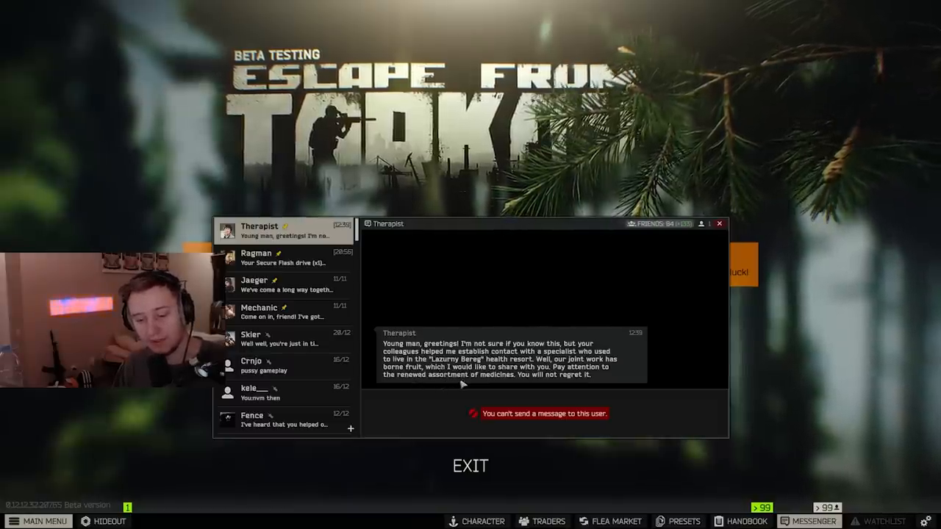
pyautogui.click(719, 223)
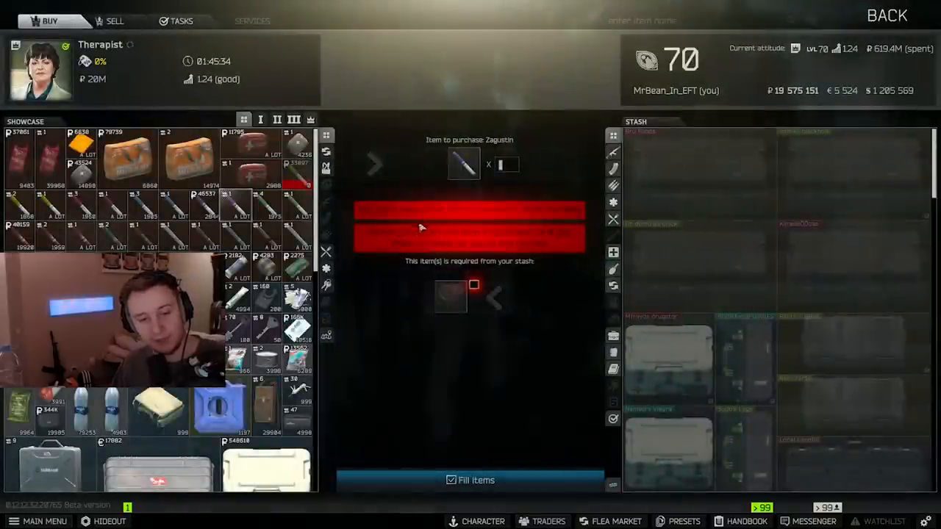
pyautogui.moveTo(237, 198)
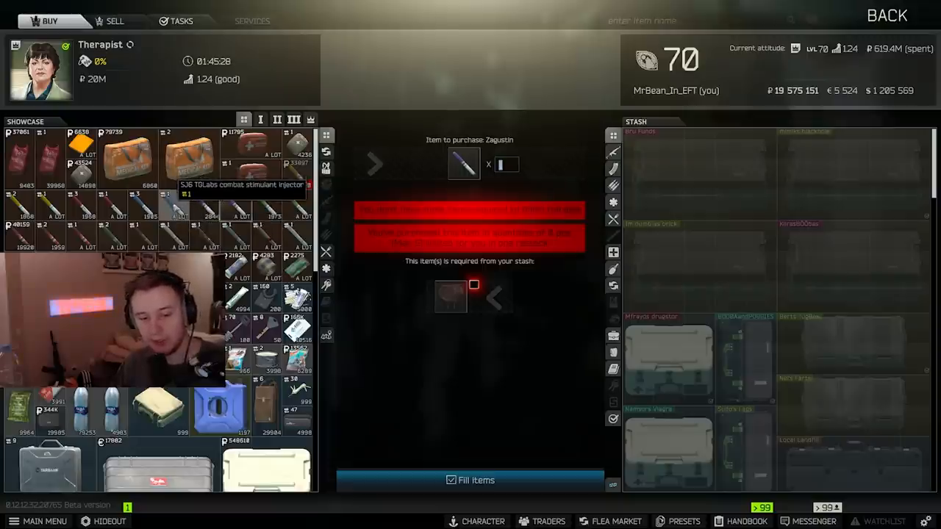
# - Select the Meldonin injector in Therapist's Buy showcase to show its barter requirements
pyautogui.click(470, 479)
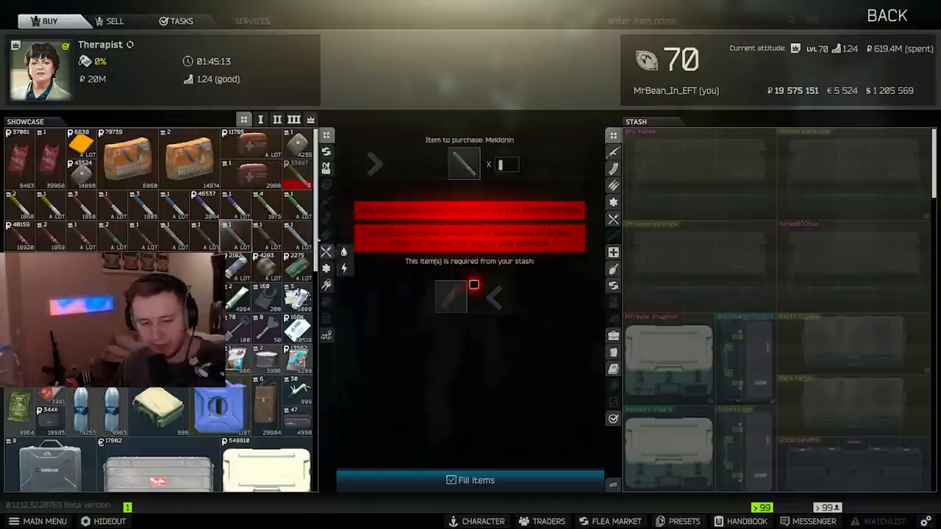
# - Inspect the unidentified item required by the Obdolbos barter via its context menu
pyautogui.rightClick(450, 296)
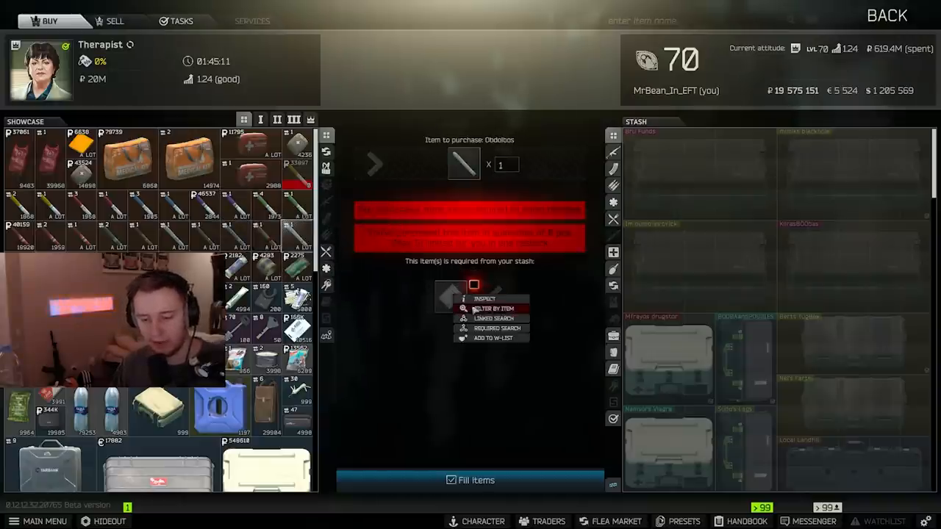
pyautogui.click(492, 308)
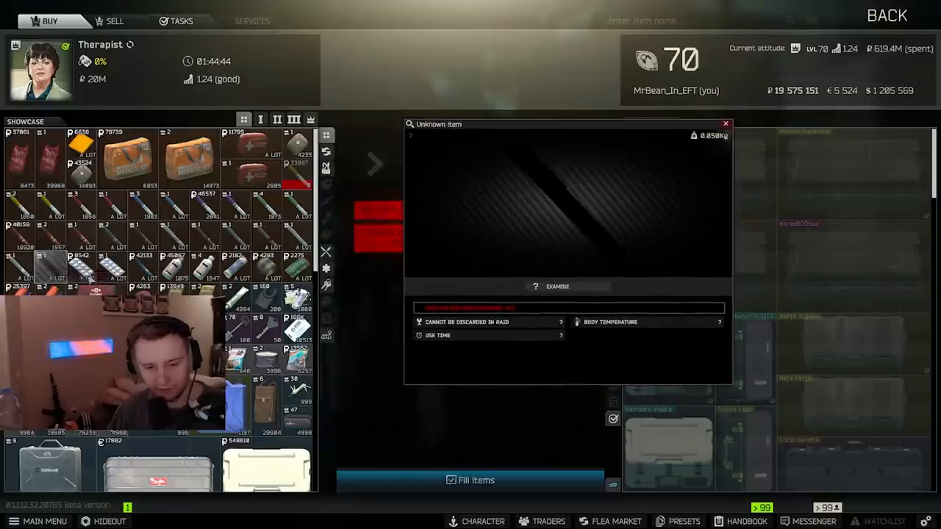
# - Examine the unknown item, revealing the SJ9 TGLabs combat stimulant injector
pyautogui.click(557, 286)
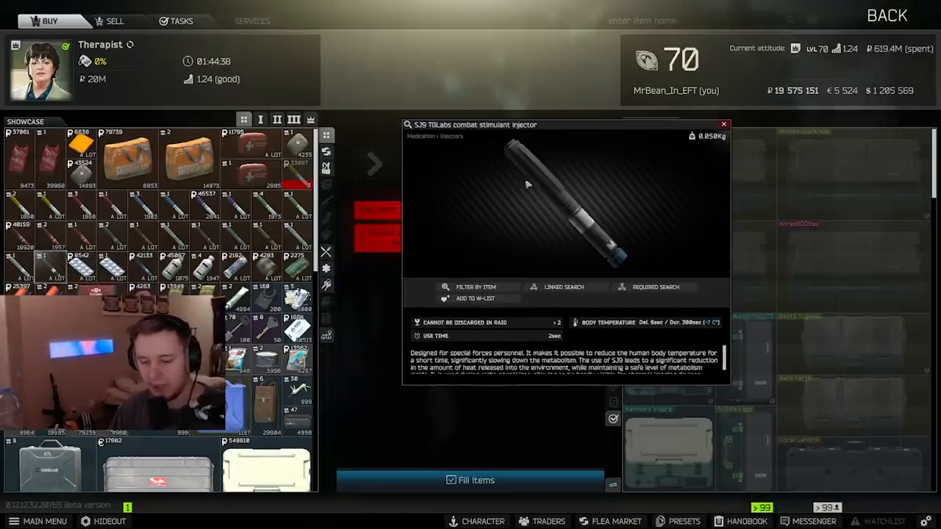
pyautogui.moveTo(704, 324)
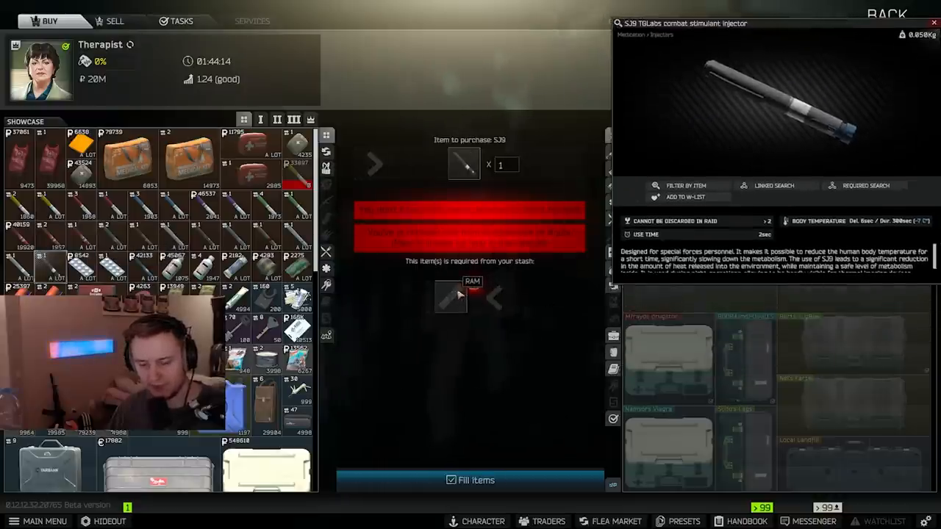
# - Search the Flea Market for RAM offers, find none, and return to Therapist's barter
pyautogui.click(616, 521)
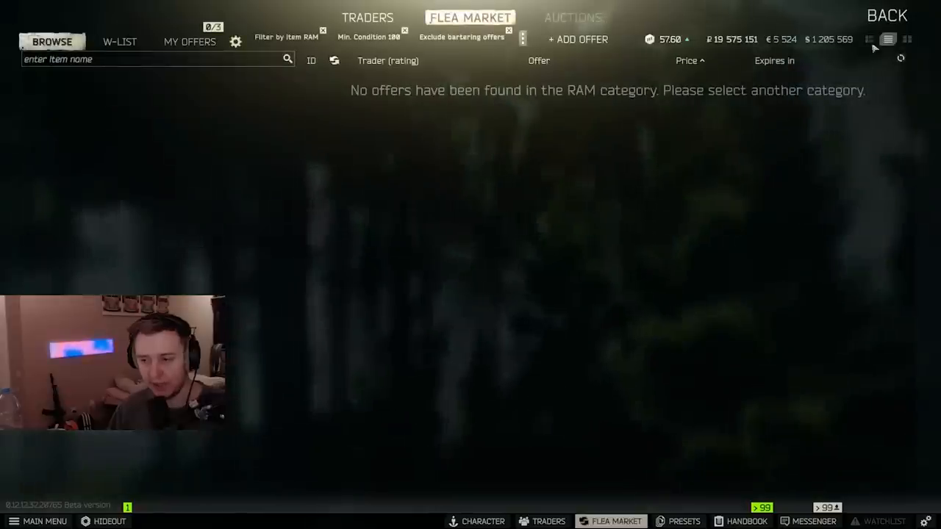
pyautogui.moveTo(637, 103)
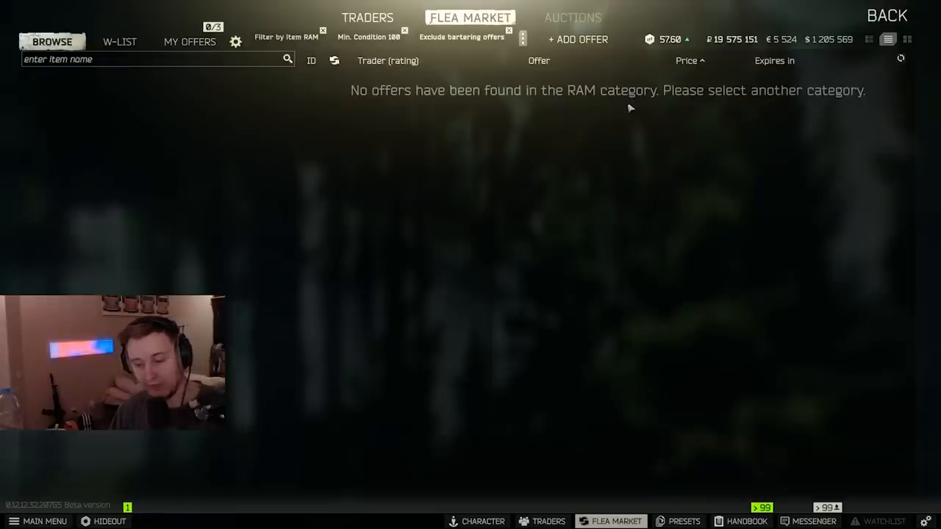
pyautogui.click(549, 521)
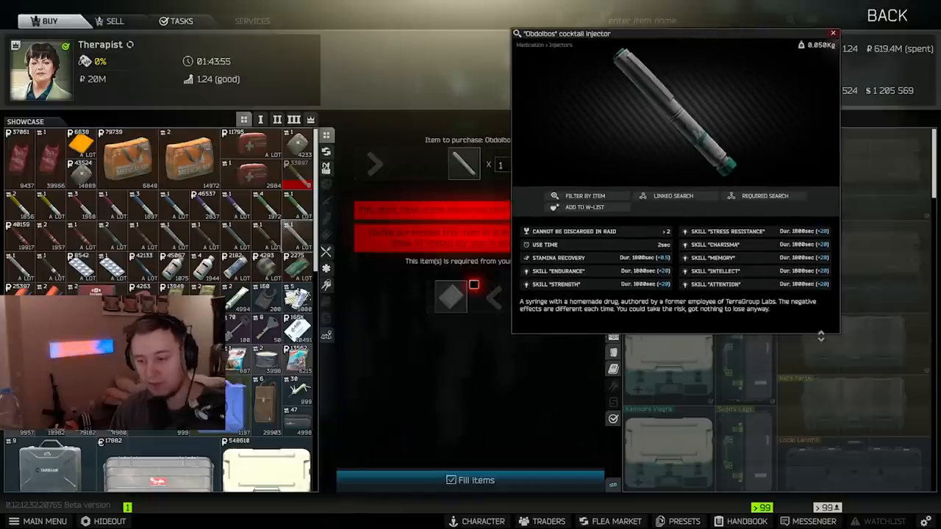
pyautogui.moveTo(819, 328)
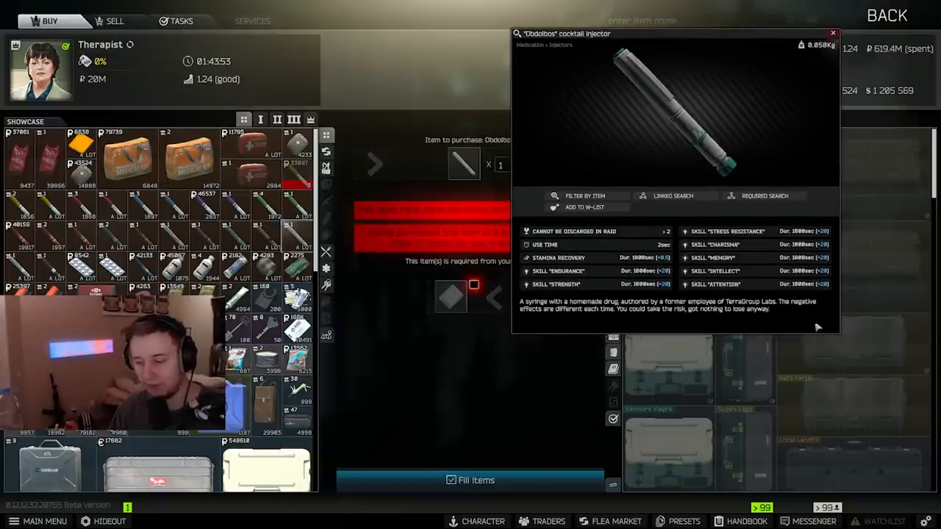